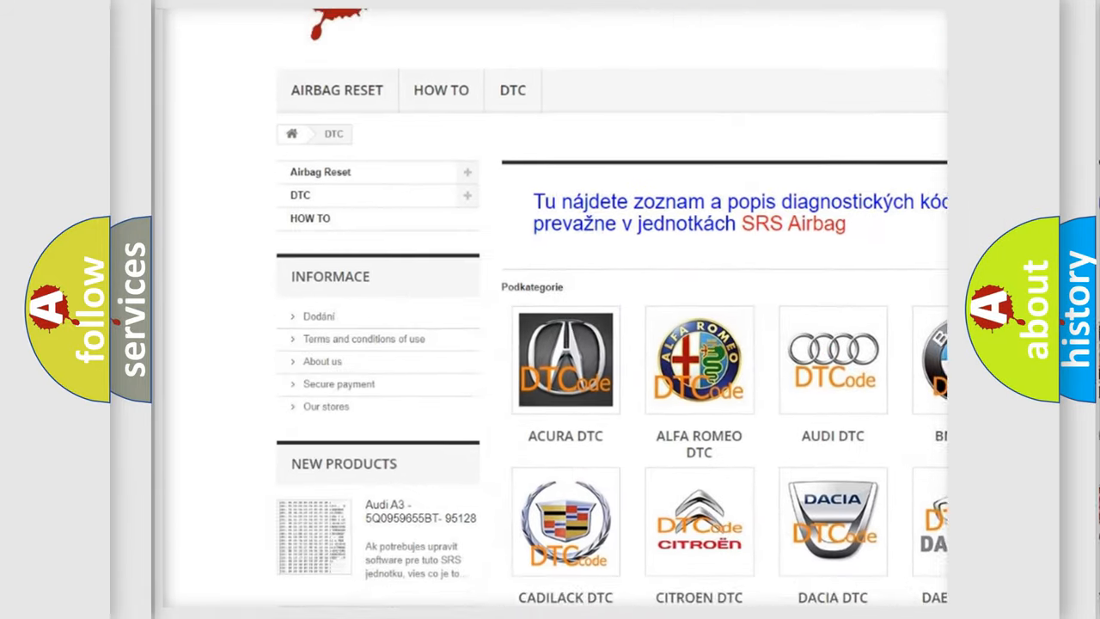
pyautogui.scroll(-3)
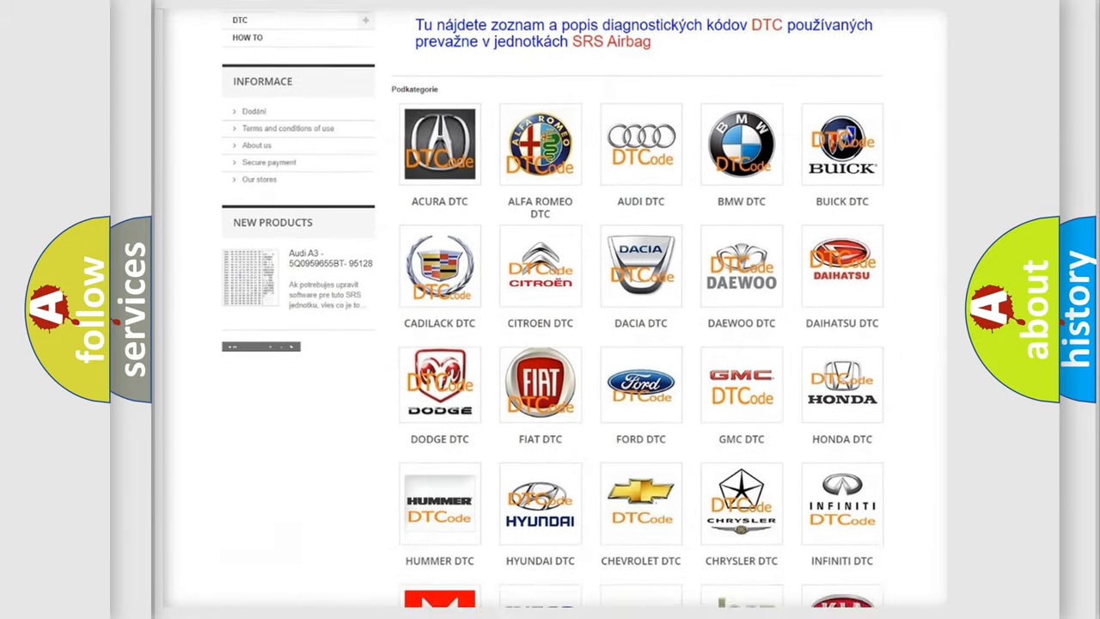
pyautogui.scroll(-3)
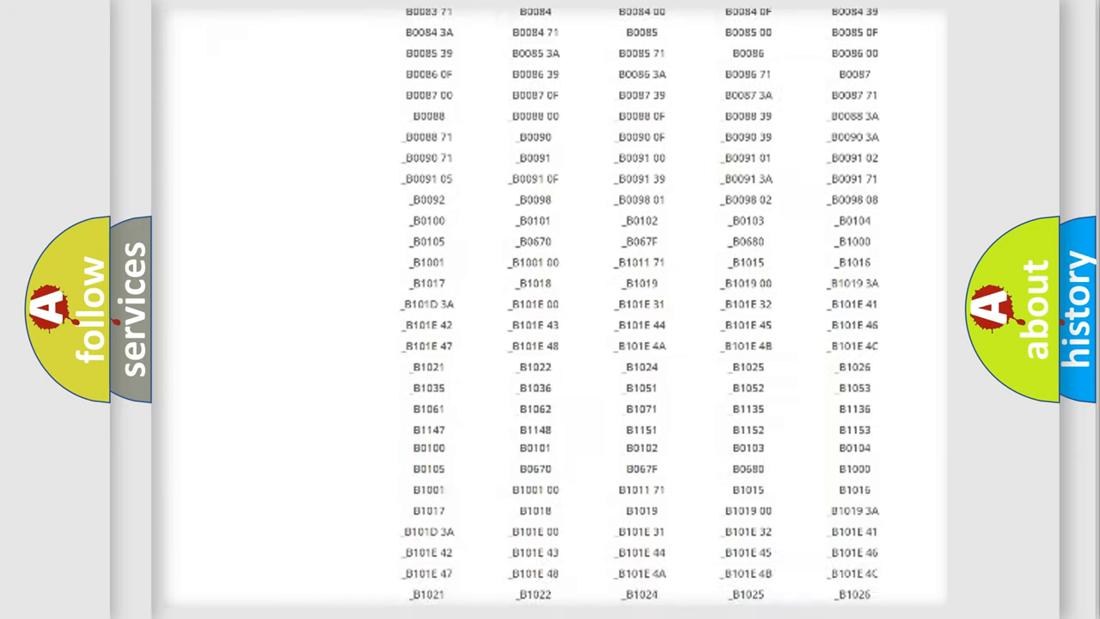
pyautogui.scroll(-3)
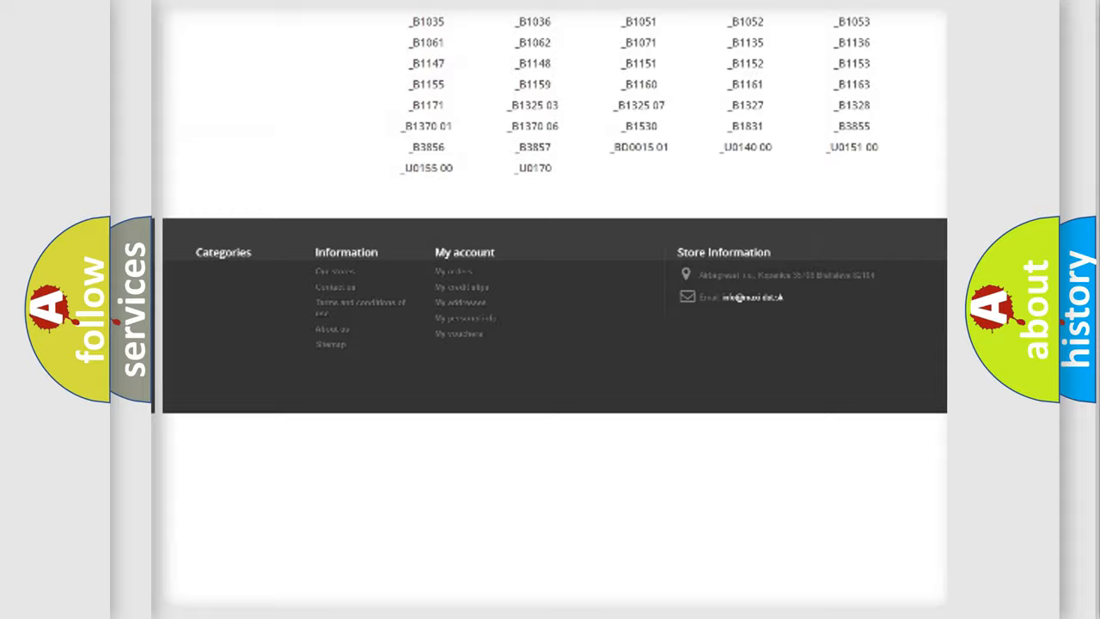